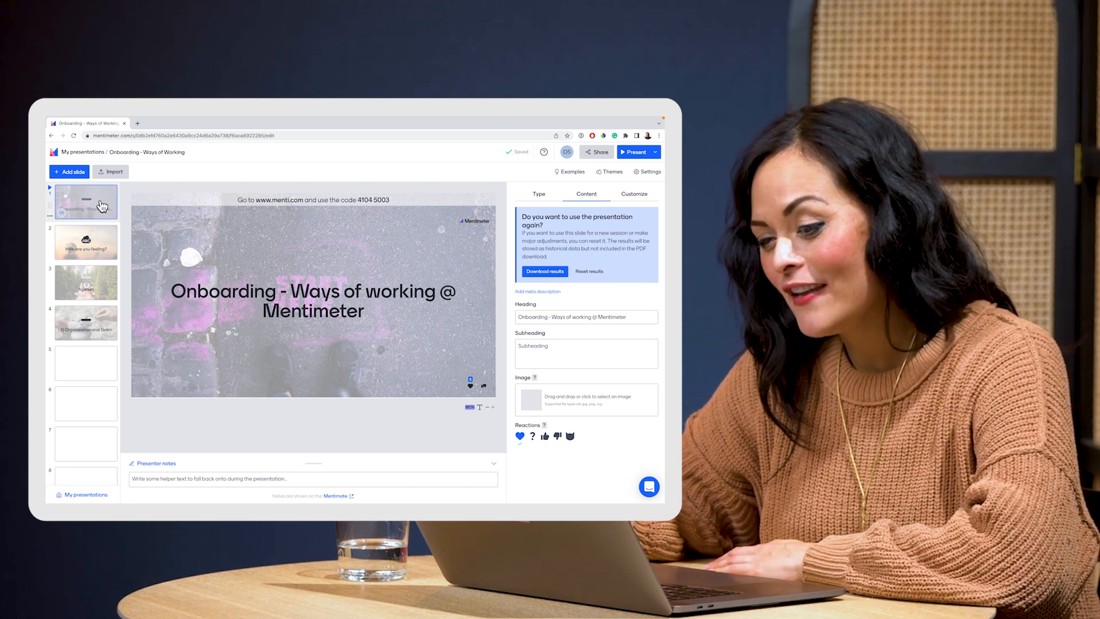
Show the 'How are you feeling?' word cloud slide
left_click(86, 227)
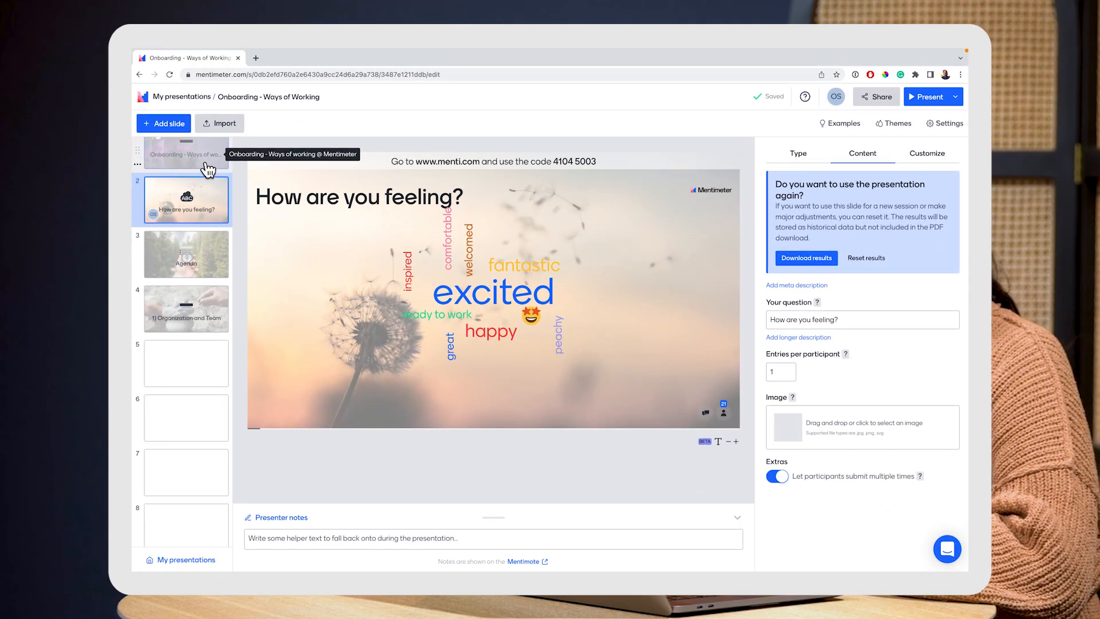
Dismiss the top-bar popup and show the Agenda slide with its eight topics
left_click(929, 96)
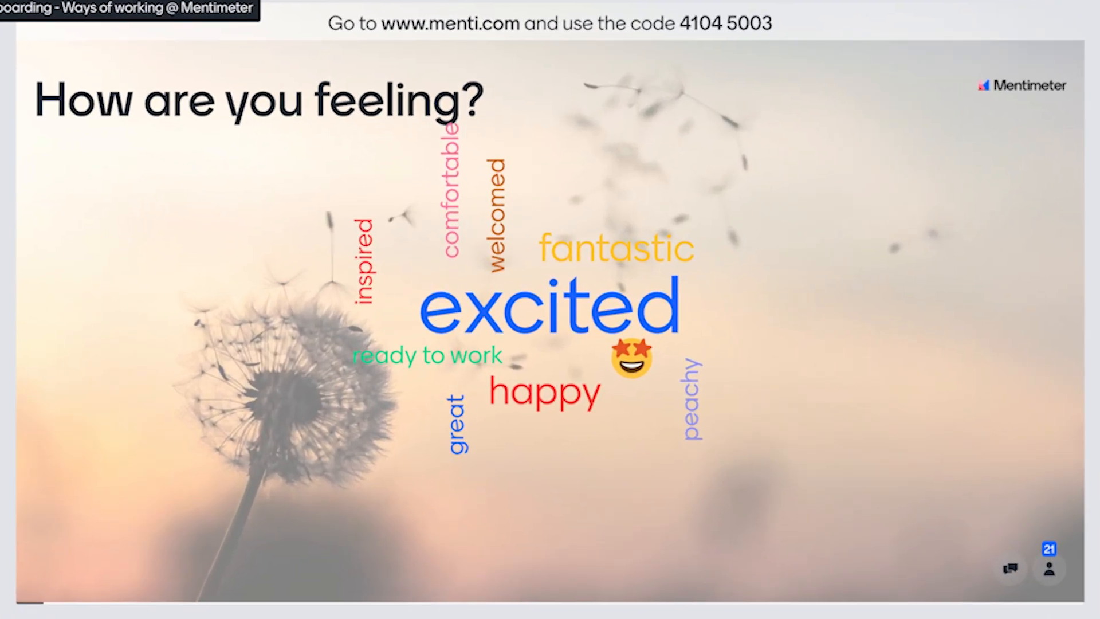
key("Escape")
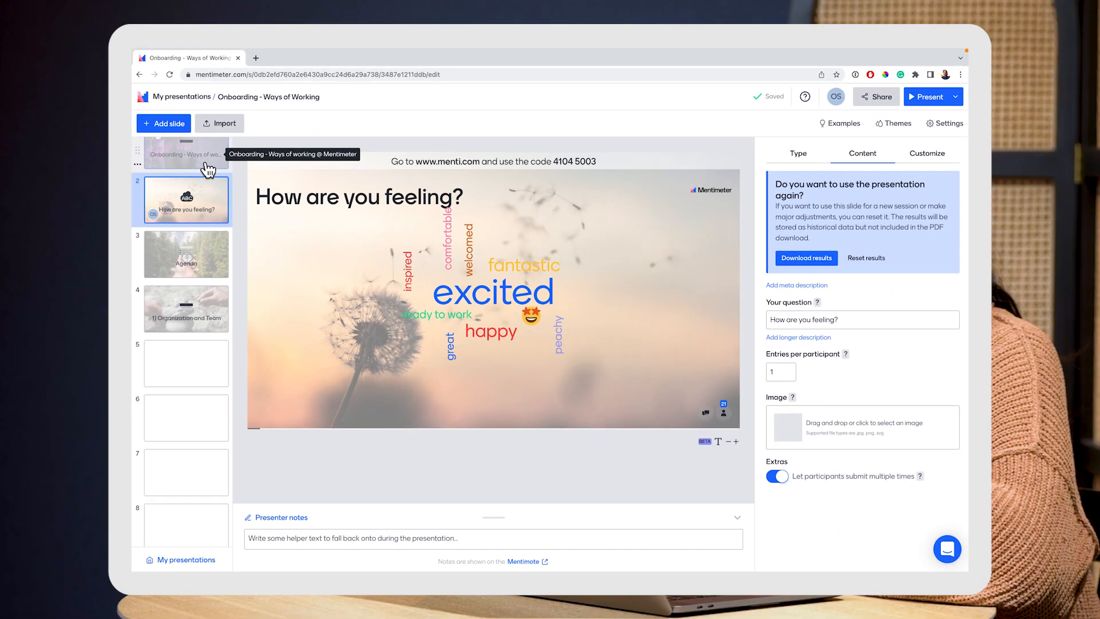
left_click(185, 254)
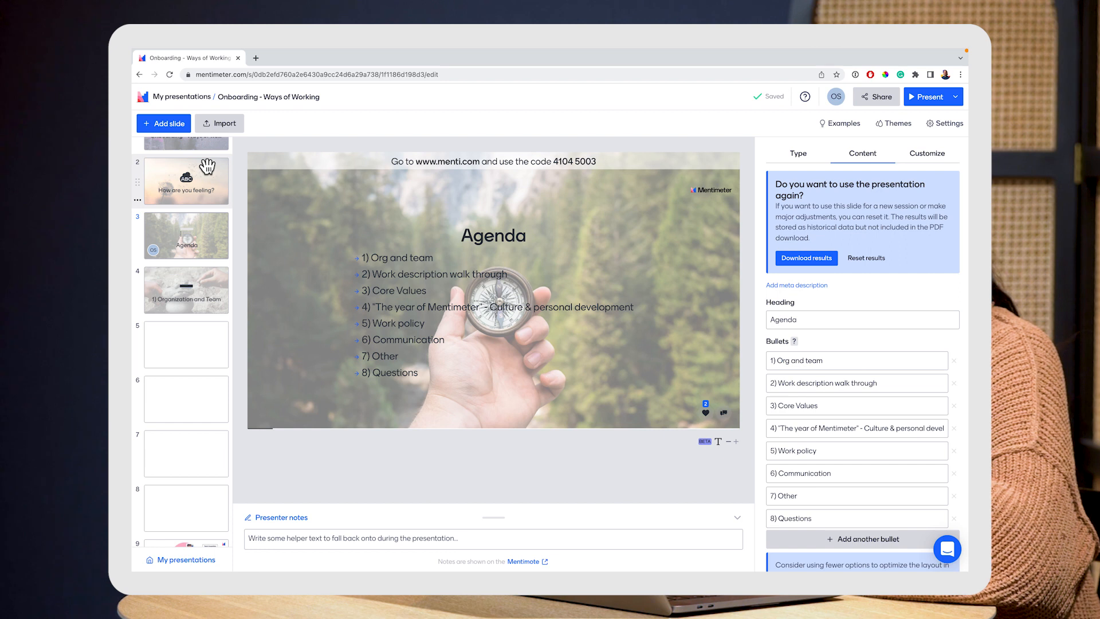
Show the product team org chart slide, then the Core Values recall slide
left_click(186, 289)
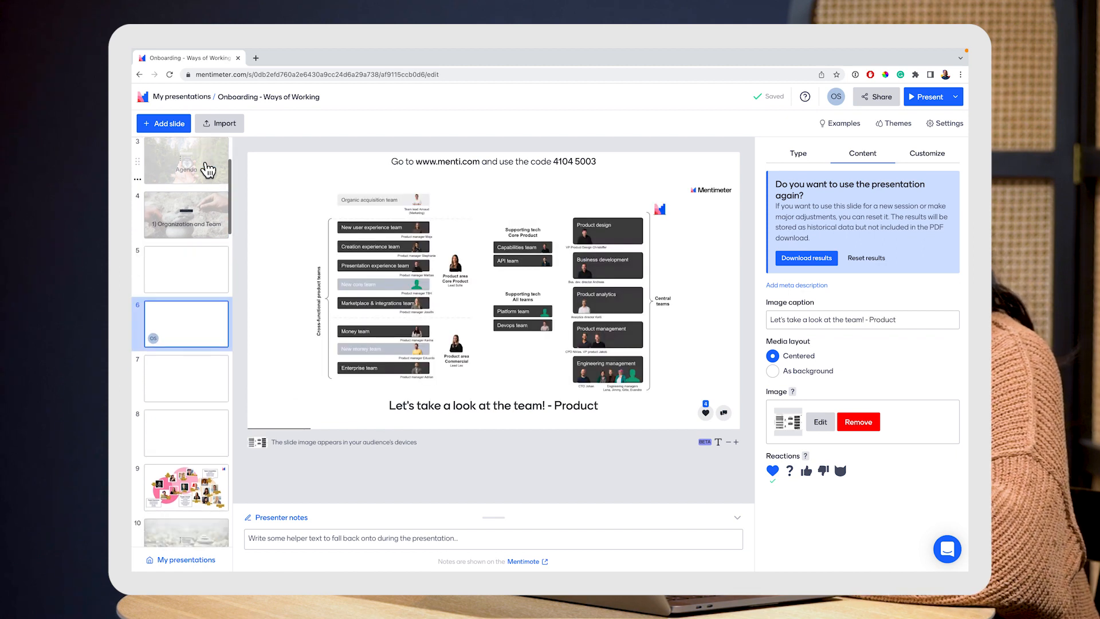
left_click(186, 271)
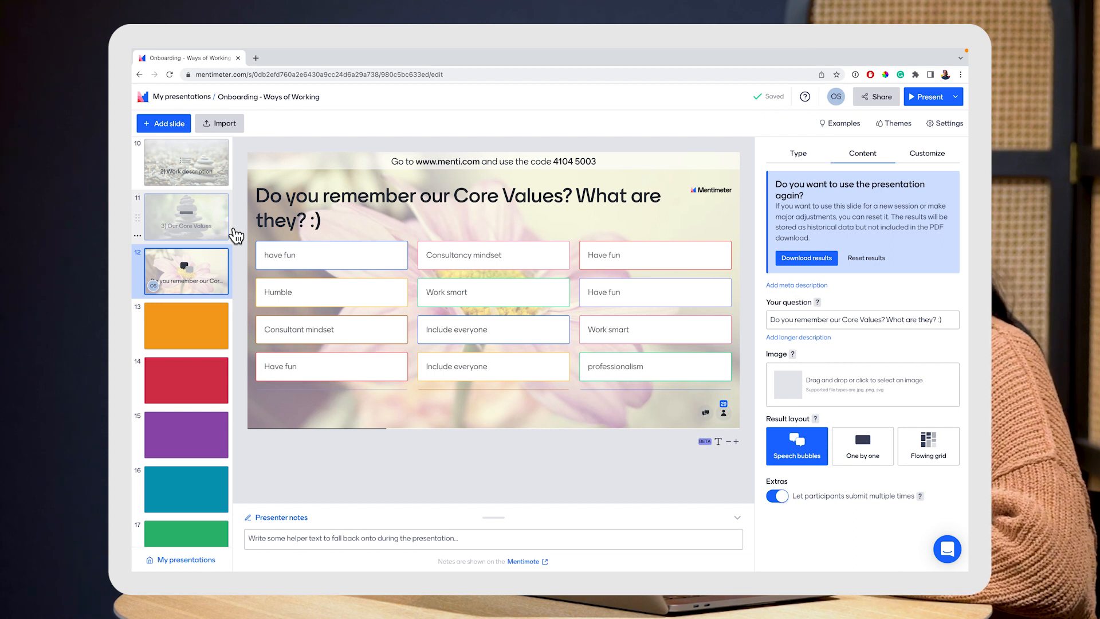
Show the orange 'Include everyone' core-value slide
left_click(186, 325)
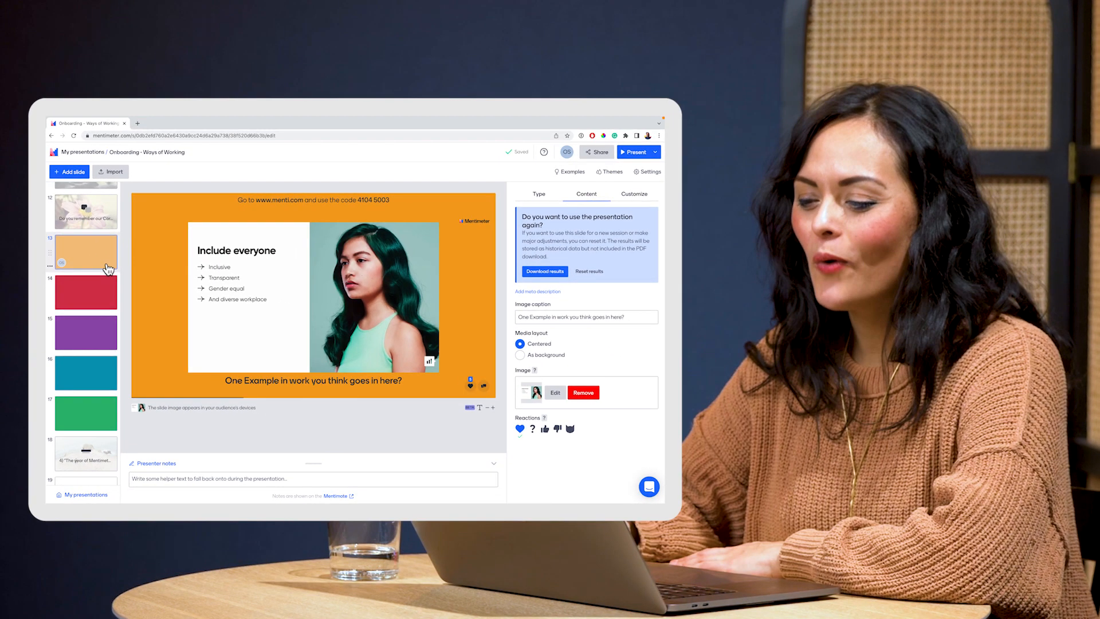